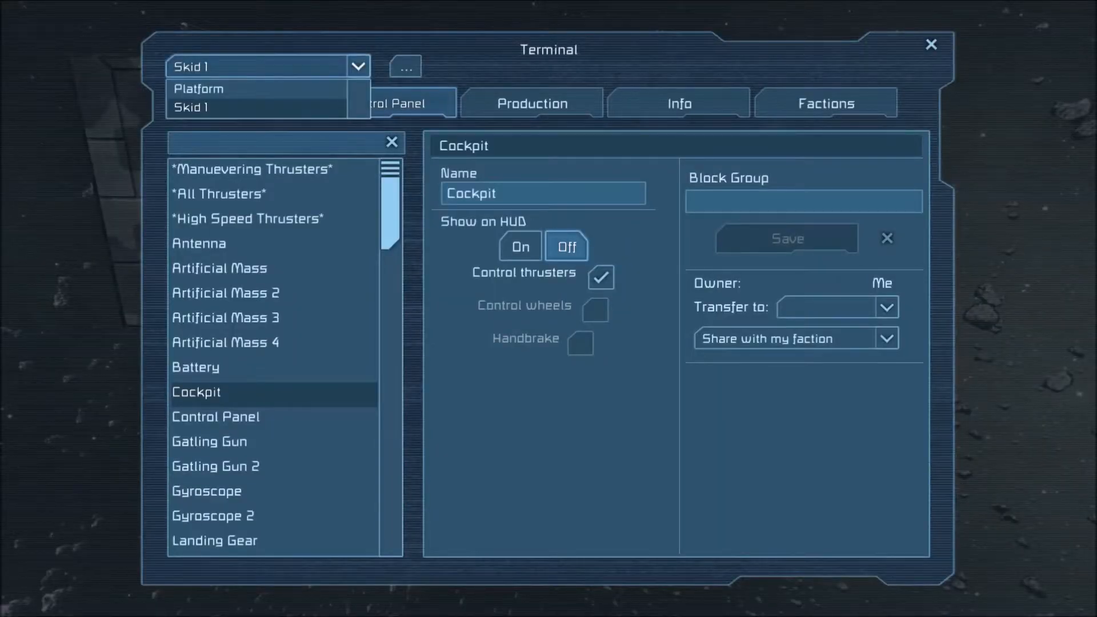
Close the Terminal window and return to first-person view facing the docked Skid 1 ship.
{"action": "left_click", "coordinate": [197, 88]}
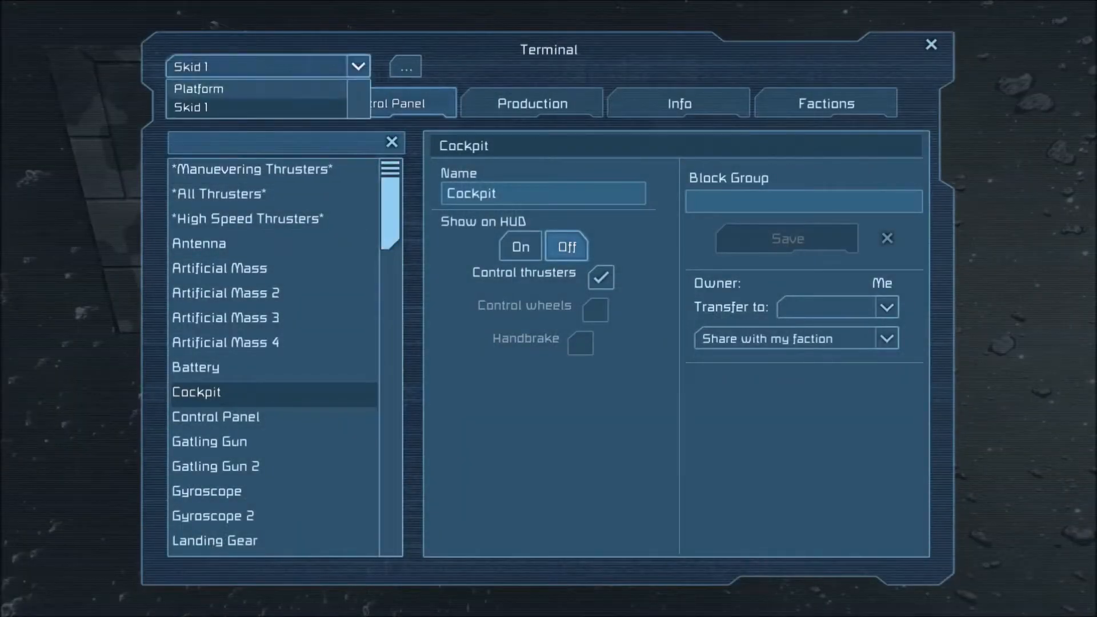
{"action": "left_click", "coordinate": [198, 89]}
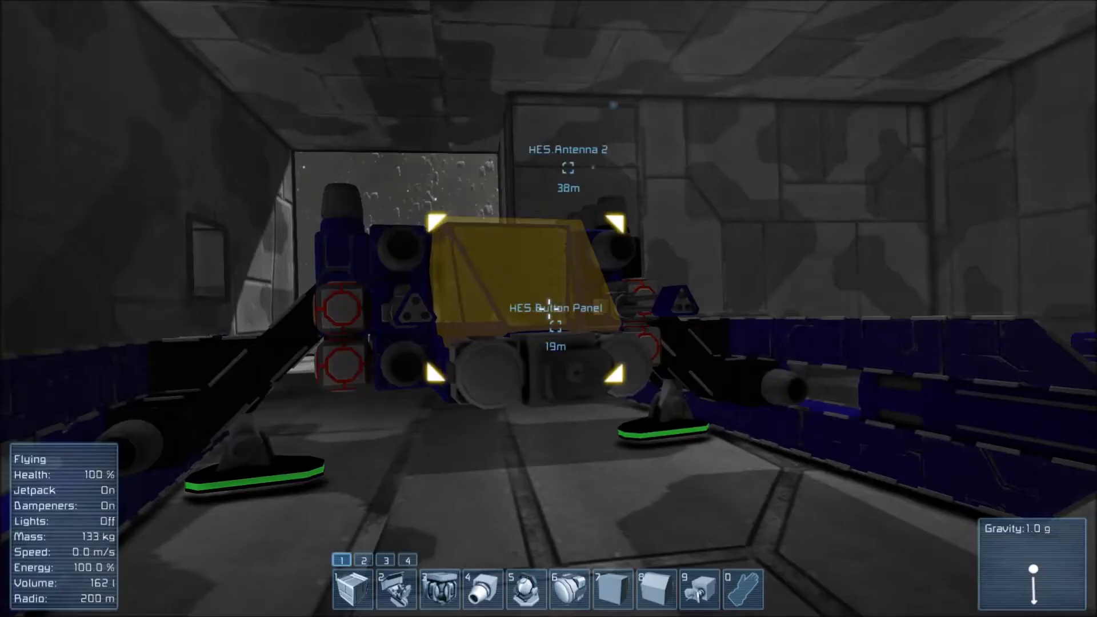
Walk the hangar and bring up the Skid 1 terminal listing Button Panel and Button Panel 2.
{"action": "key", "text": "j"}
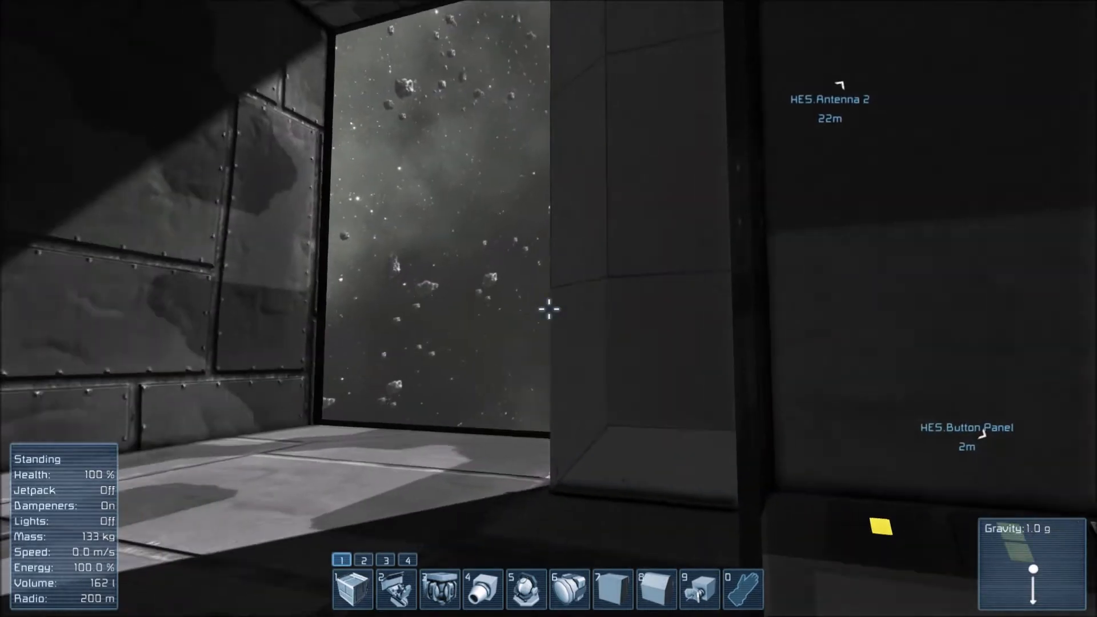
{"action": "key", "text": "g"}
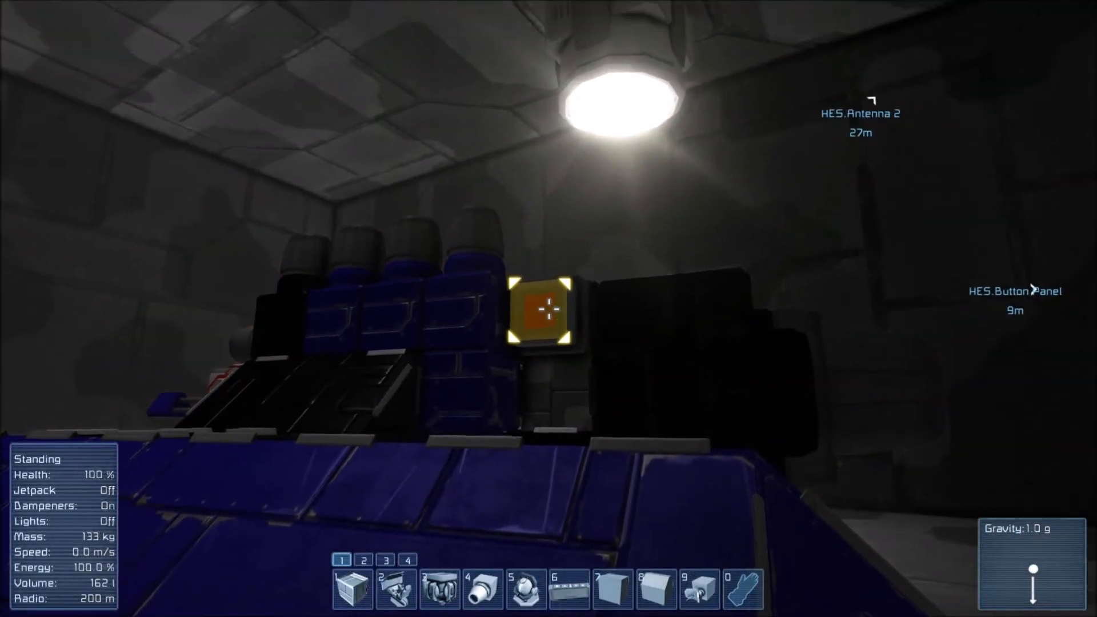
{"action": "key", "text": "g"}
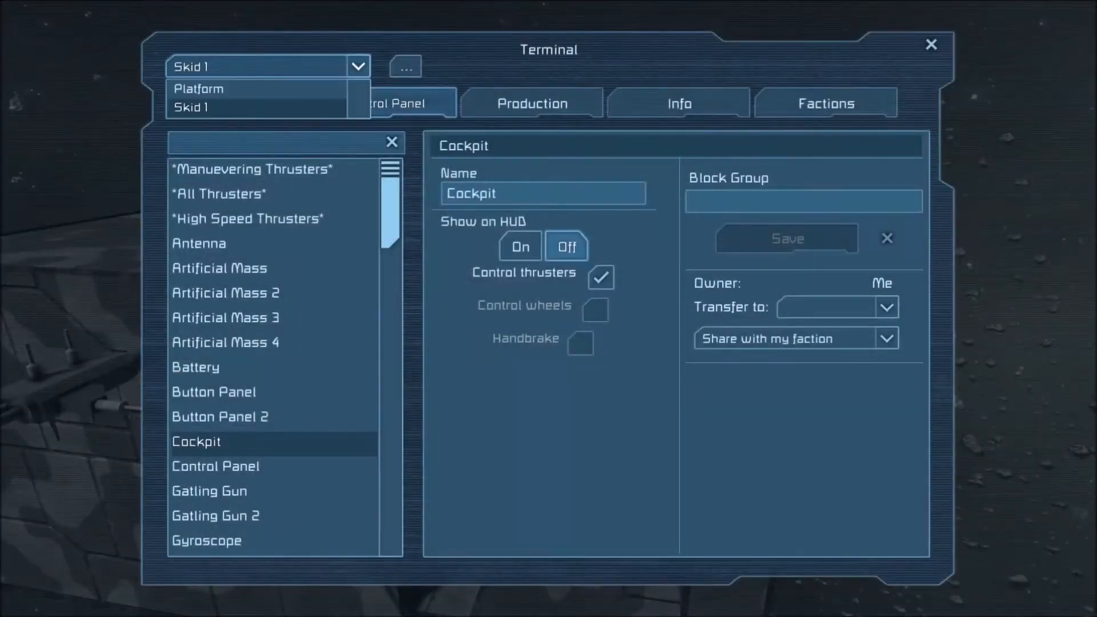
Switch the terminal to the Platform station's blocks (Antenna 2), then close it.
{"action": "left_click", "coordinate": [198, 89]}
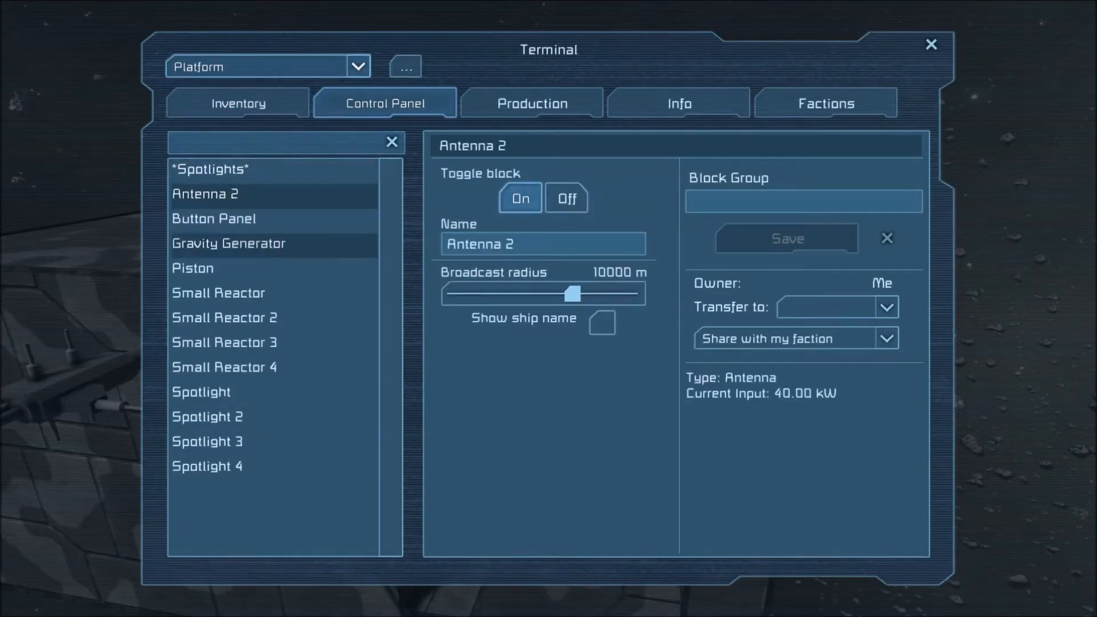
{"action": "left_click", "coordinate": [192, 268]}
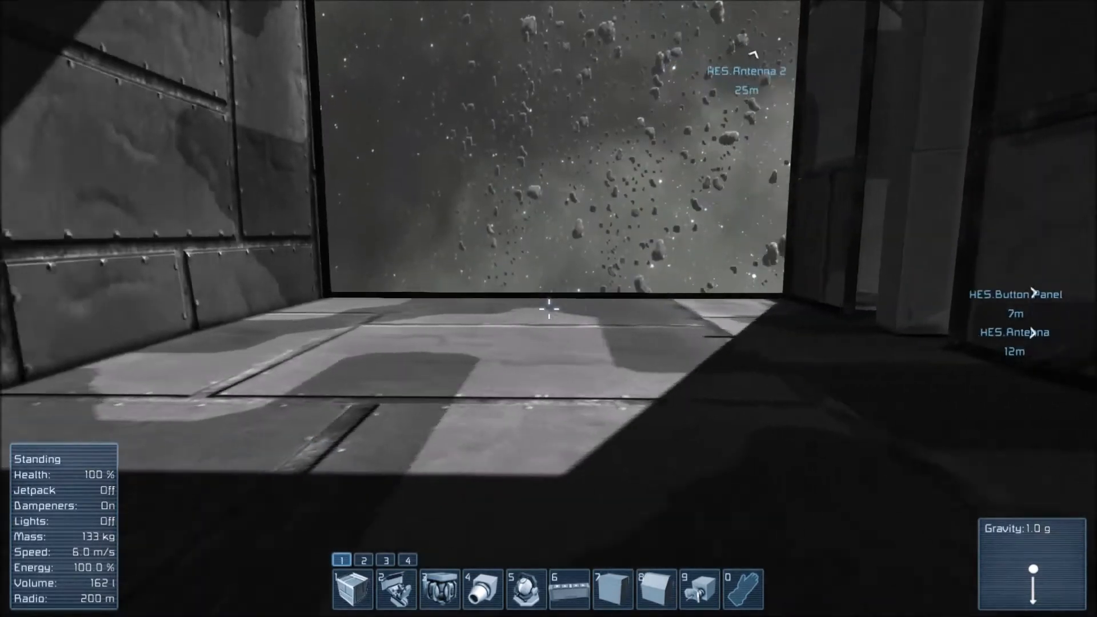
{"action": "mouse_move", "coordinate": [549, 315]}
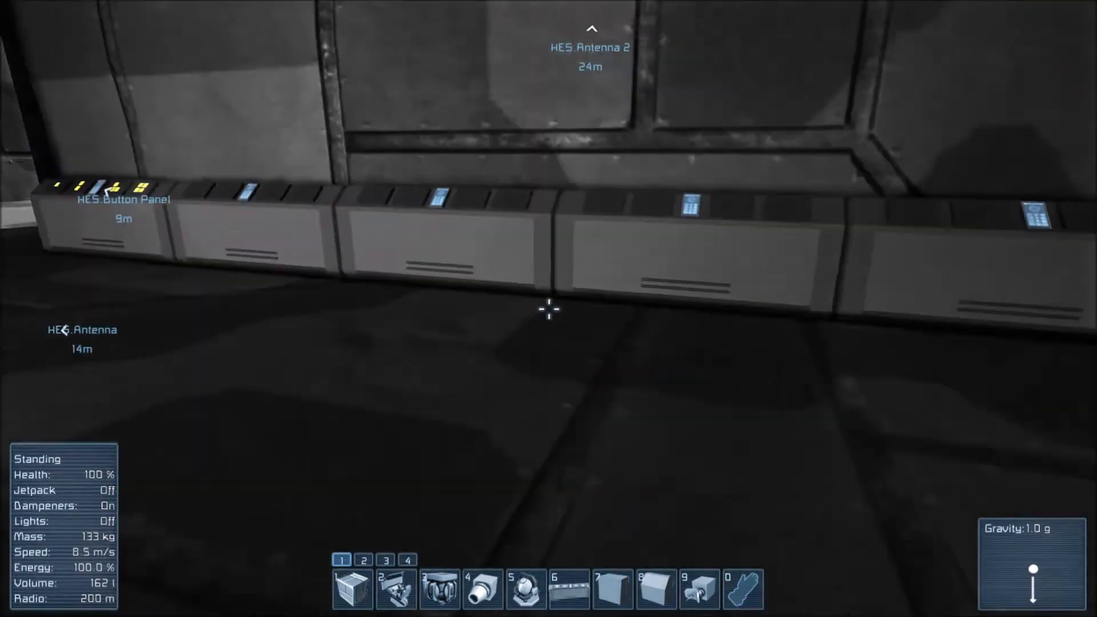
Select the Blast Door Edge block to preview its placement beside the button panels.
{"action": "key", "text": "g"}
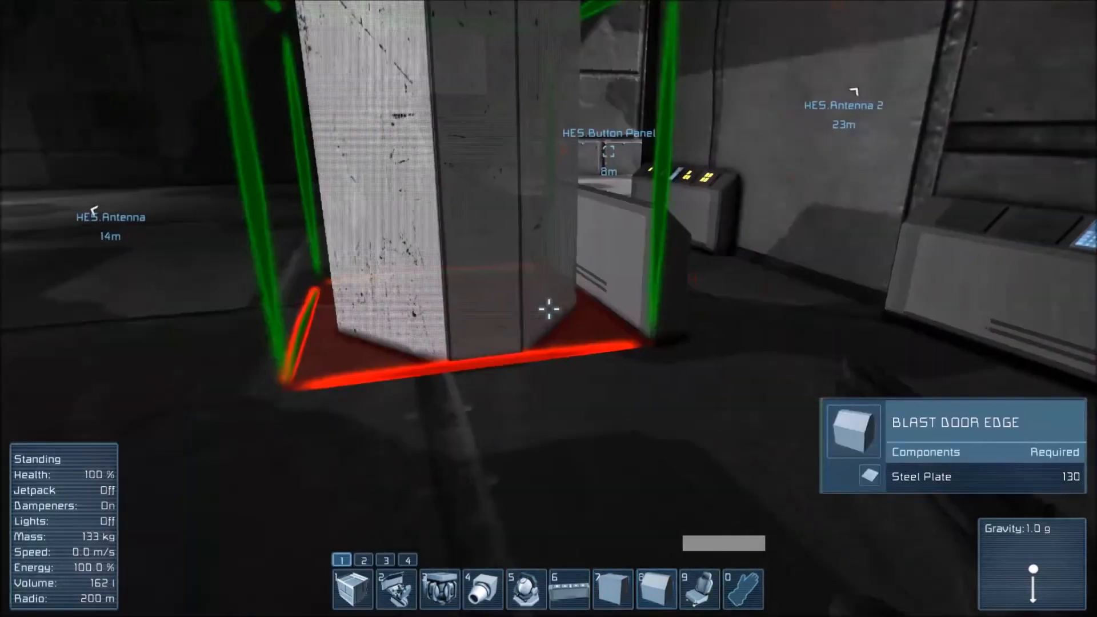
Walk back across the hangar to face the front of the docked Skid 1 ship.
{"action": "left_click", "coordinate": [698, 588]}
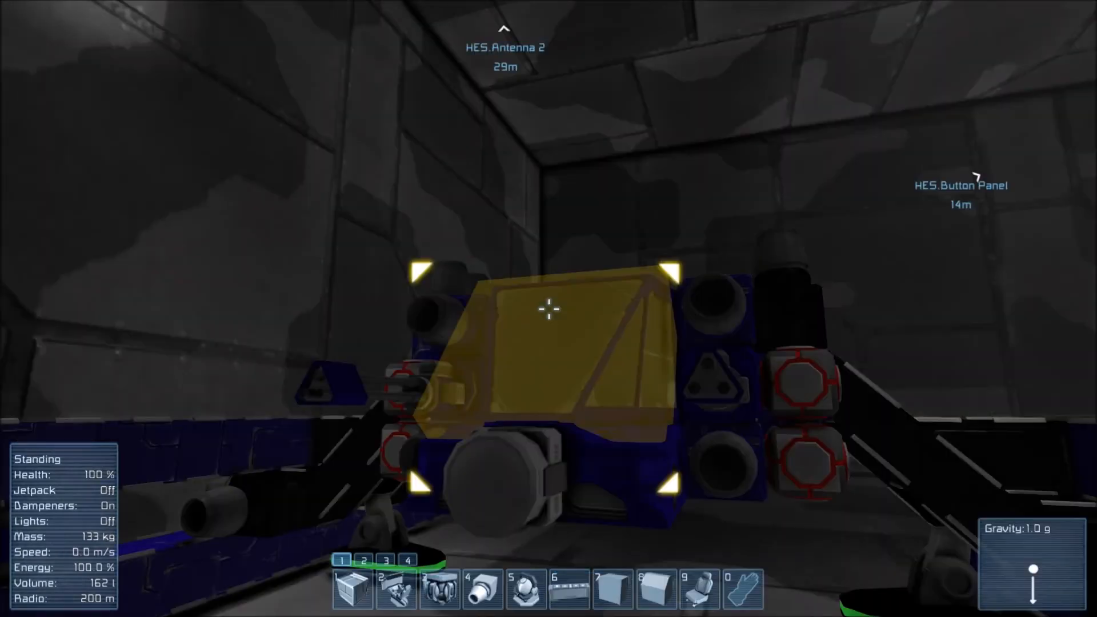
{"action": "key", "text": "w"}
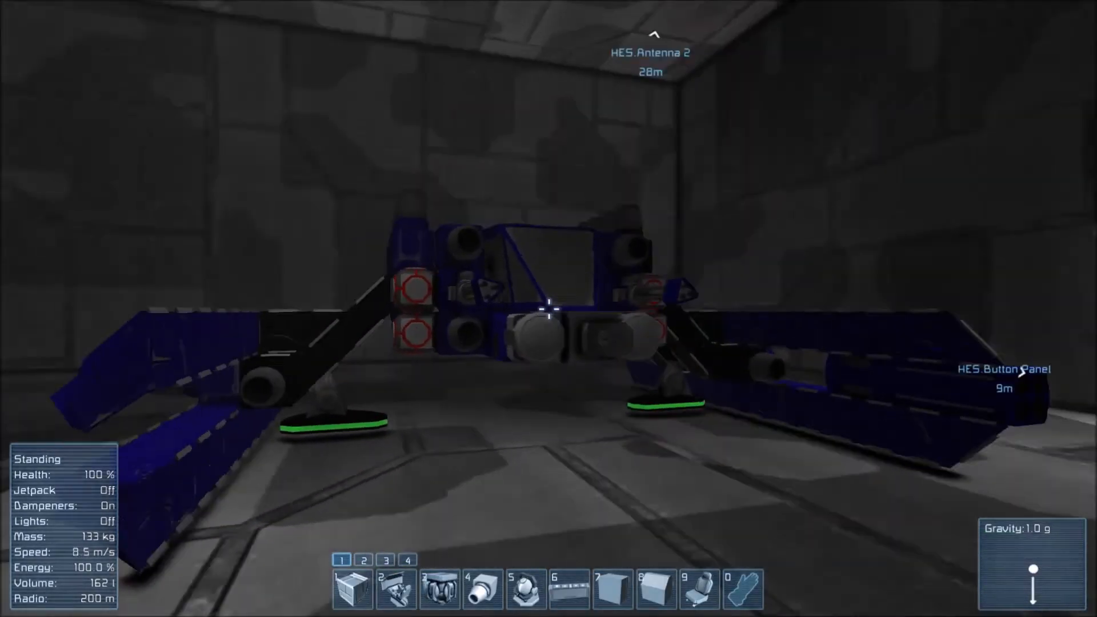